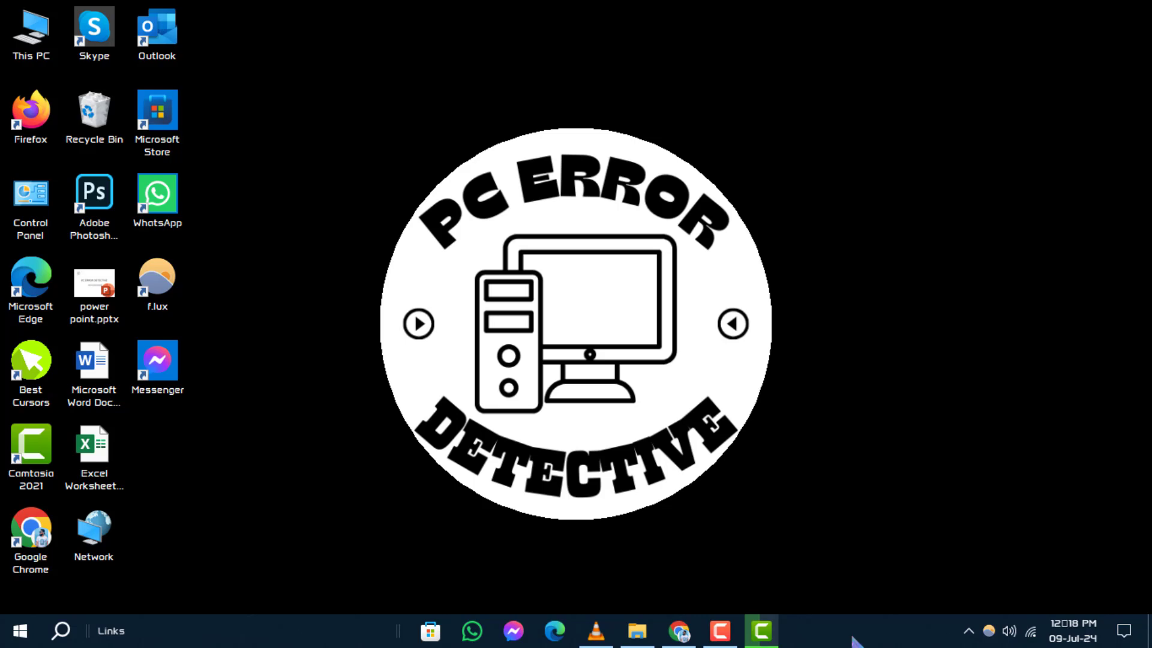
- Right-click the taskbar to bring up the menu for launching Task Manager
{"action": "right_click", "coordinate": [852, 630]}
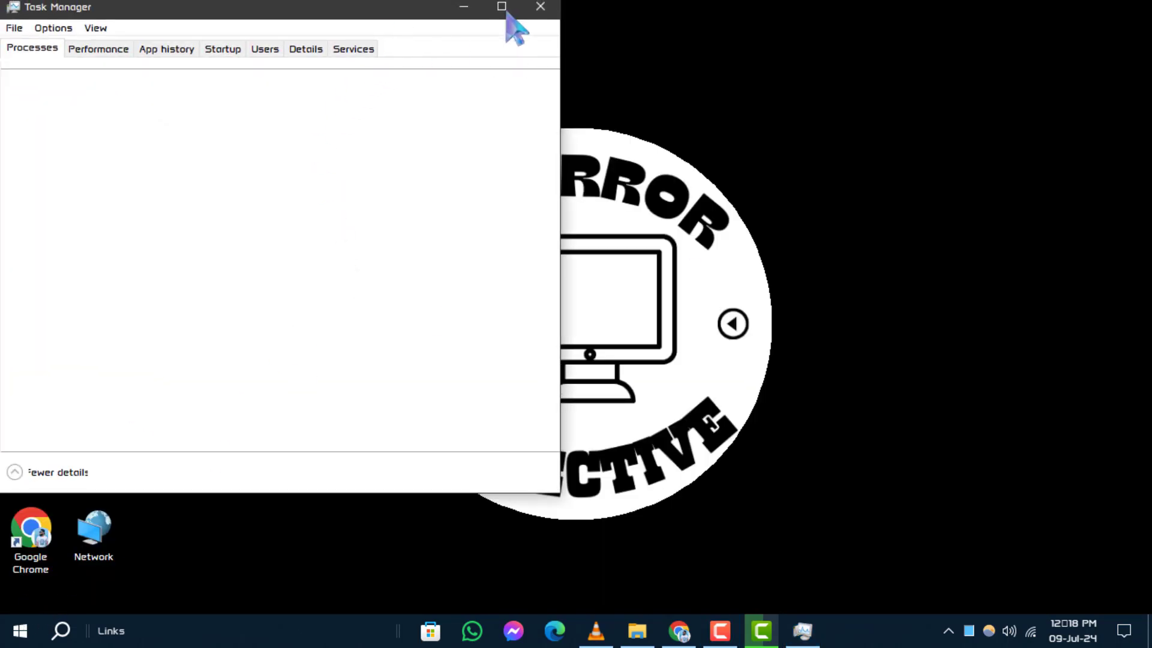
- Maximize Task Manager, add a Command line column to Processes, then go to Details
{"action": "left_click", "coordinate": [501, 7]}
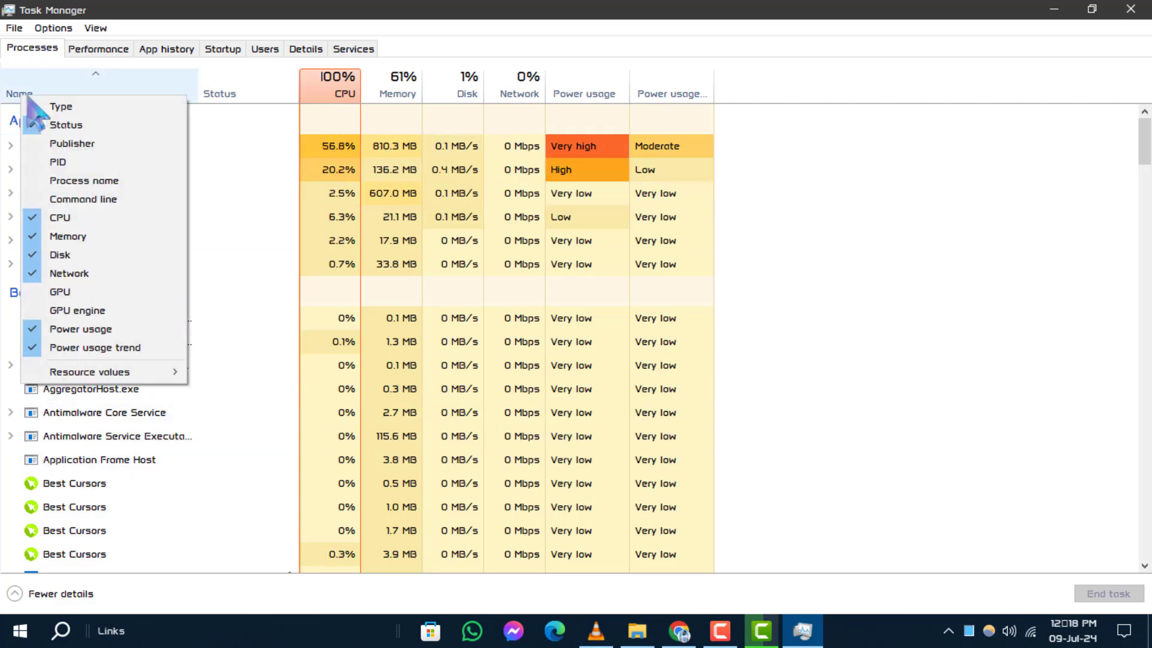
{"action": "left_click", "coordinate": [65, 124]}
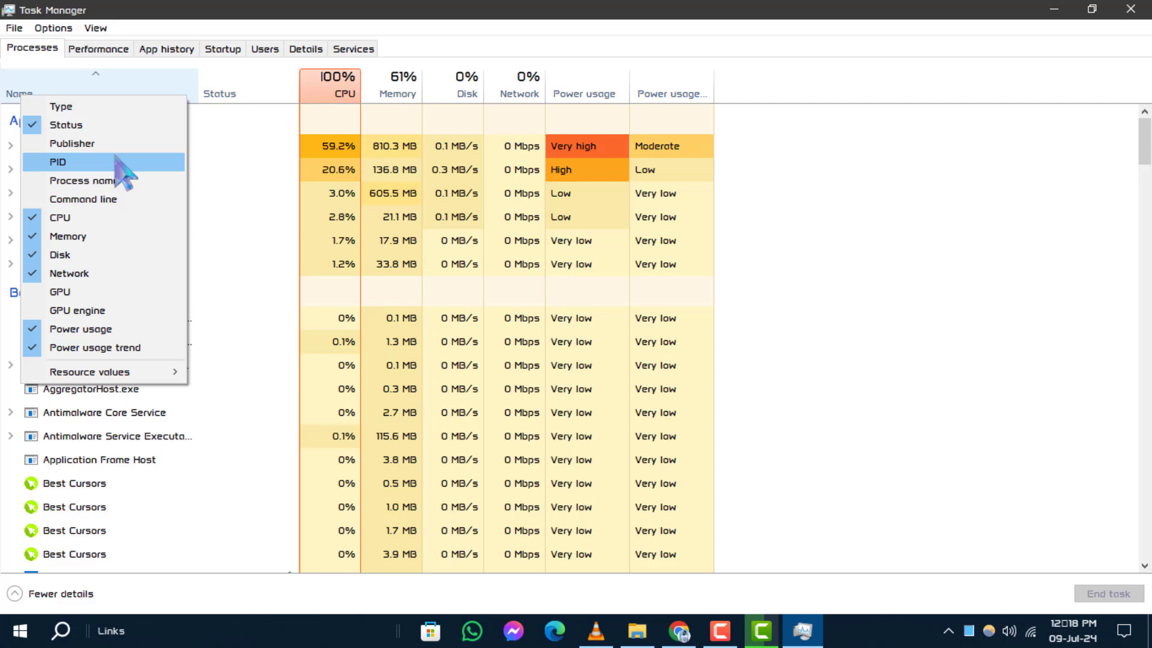
{"action": "mouse_move", "coordinate": [83, 199]}
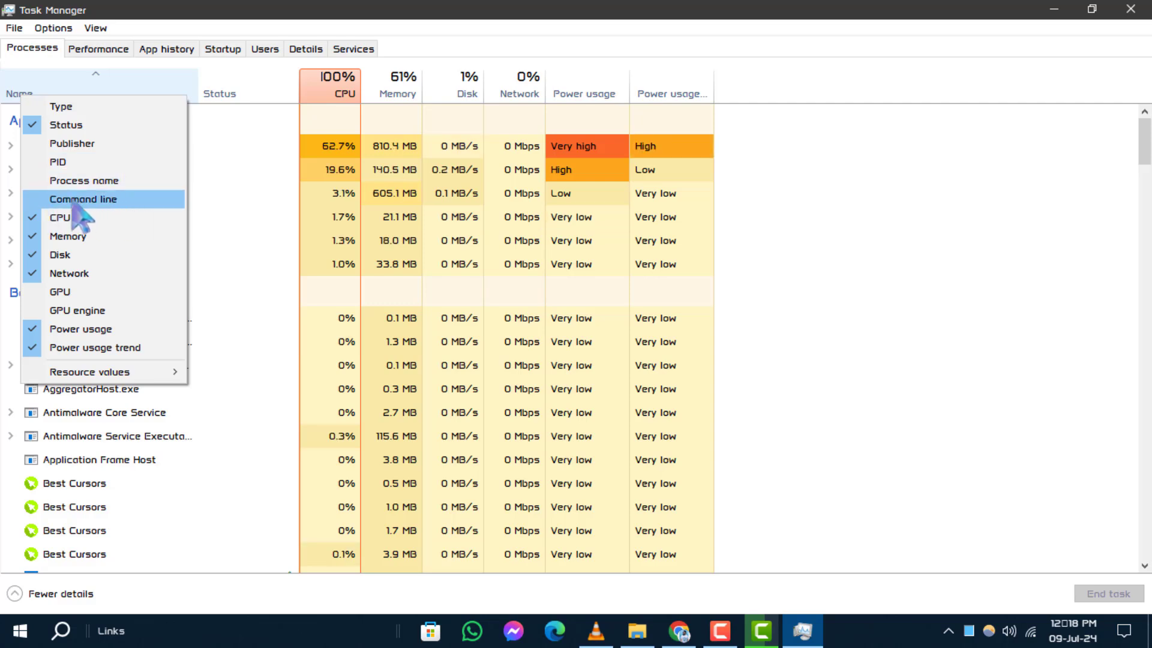
{"action": "left_click", "coordinate": [83, 200]}
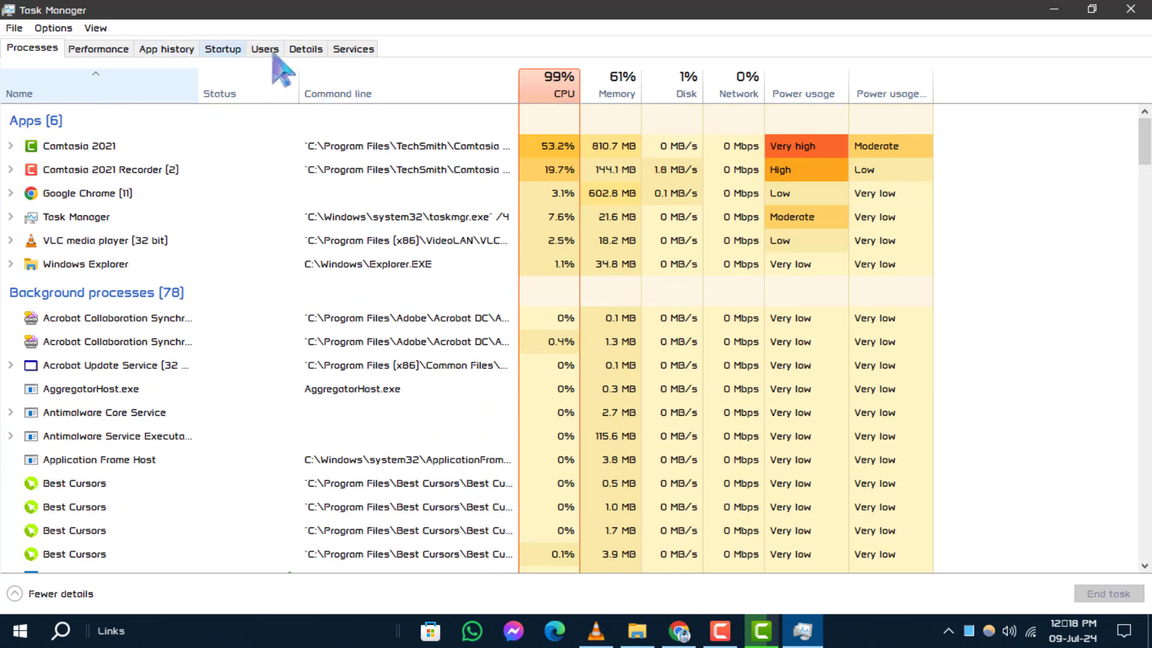
{"action": "left_click", "coordinate": [305, 49]}
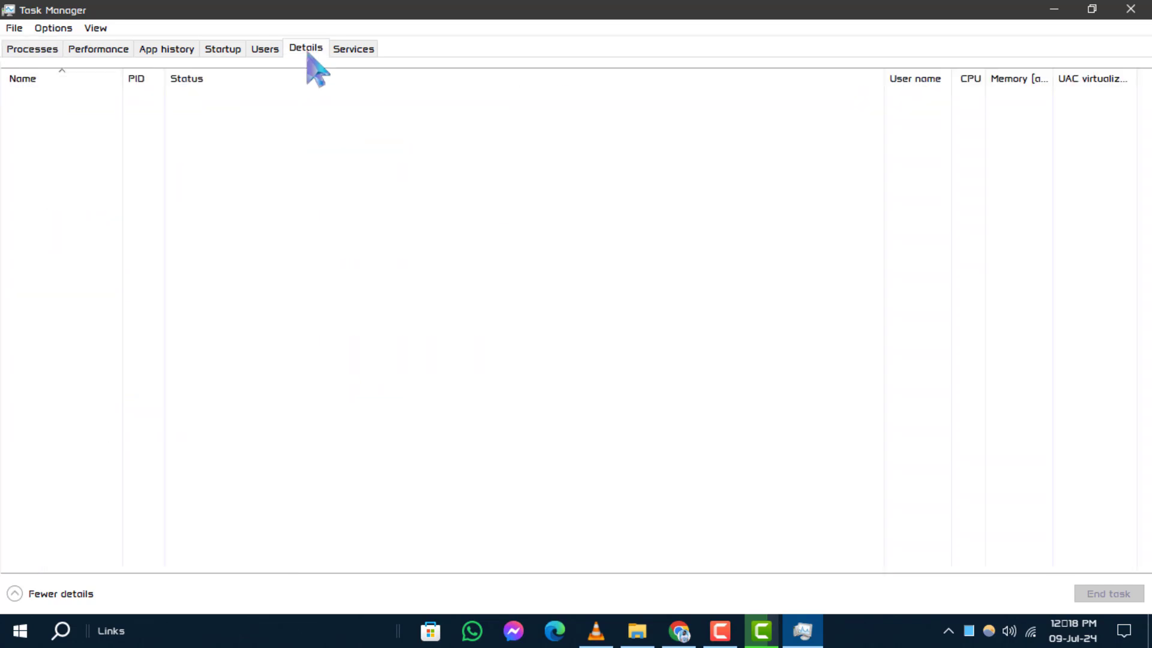
- Load the Details view listing every running process with PID, status, user, CPU and memory
{"action": "left_click", "coordinate": [306, 48]}
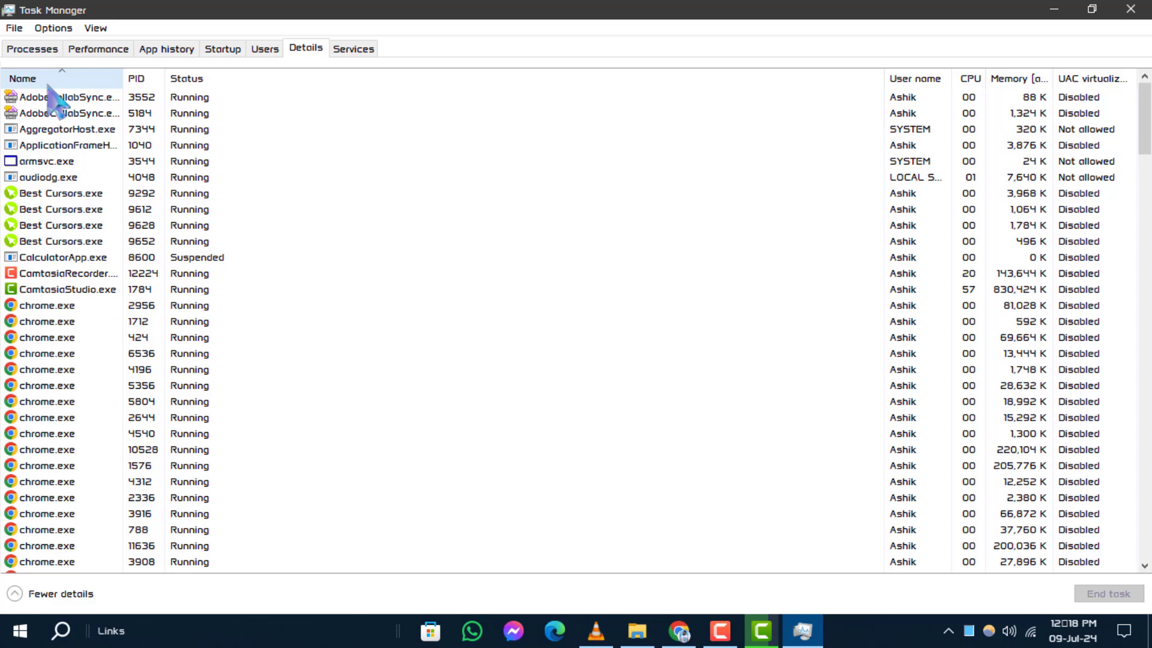
{"action": "mouse_move", "coordinate": [165, 79]}
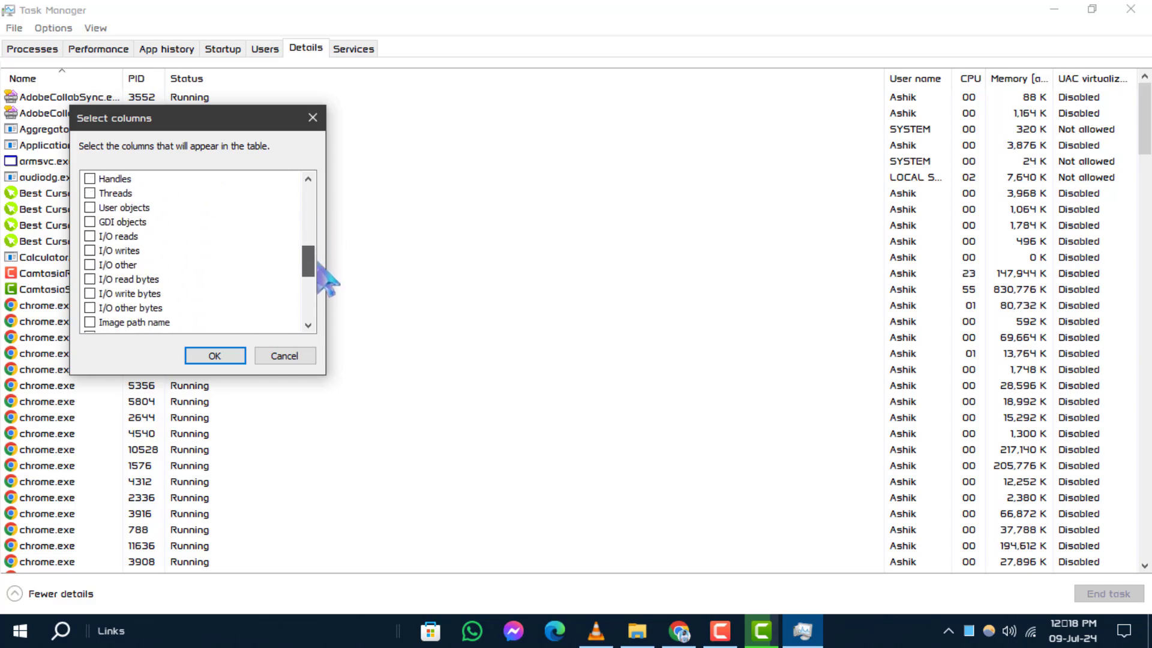
- Check Command line in Select columns and confirm with OK
{"action": "scroll", "scroll_direction": "down", "scroll_amount": 3}
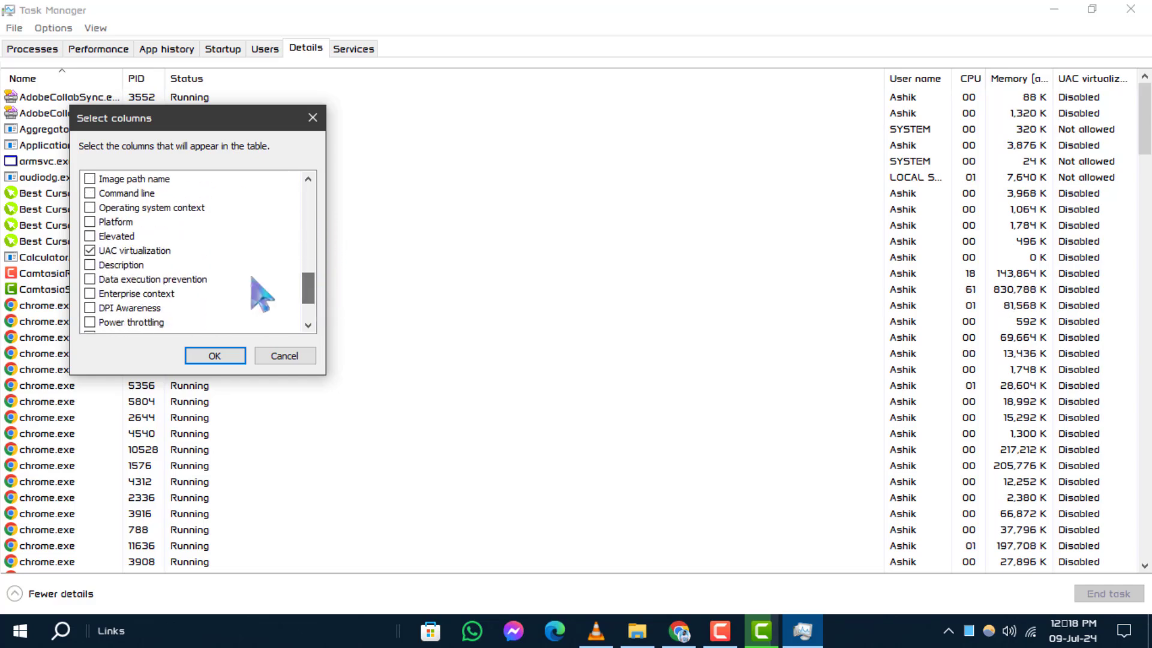
{"action": "left_click", "coordinate": [89, 193]}
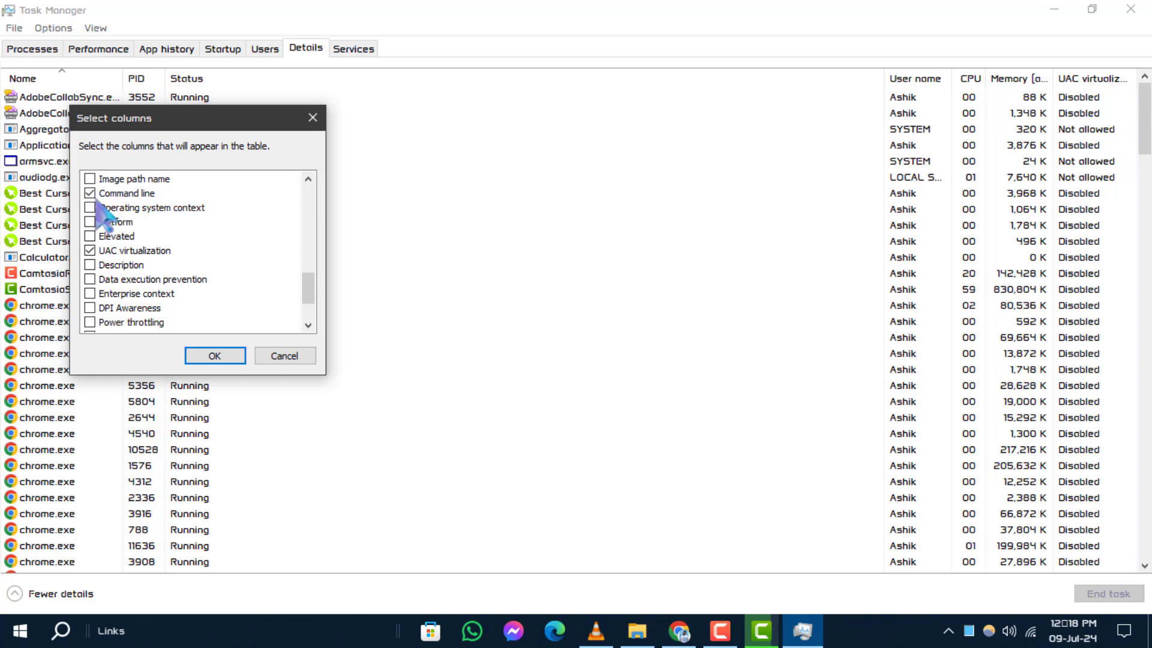
{"action": "left_click", "coordinate": [214, 355]}
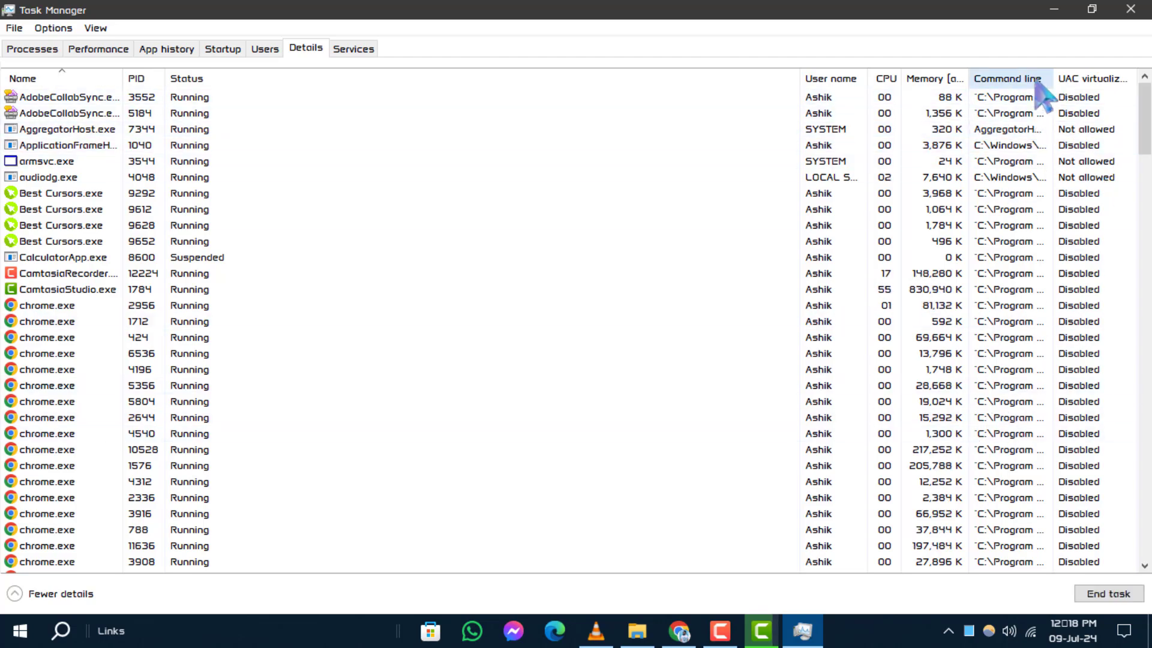
{"action": "scroll", "scroll_direction": "down", "scroll_amount": 3}
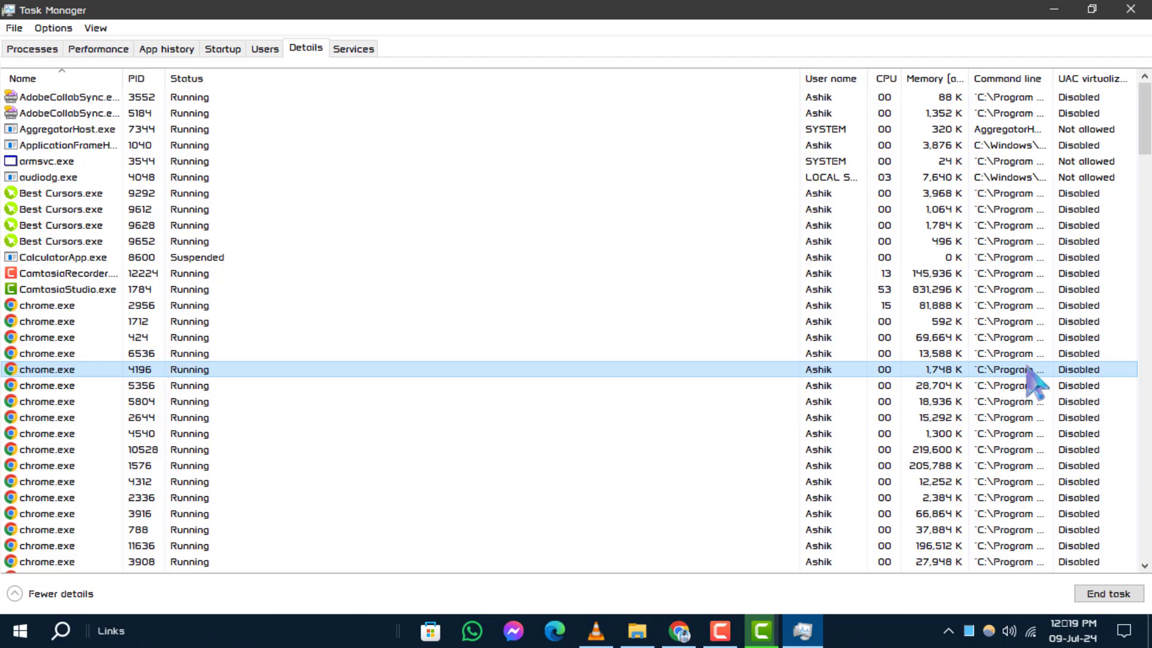
{"action": "scroll", "scroll_direction": "down", "scroll_amount": 3}
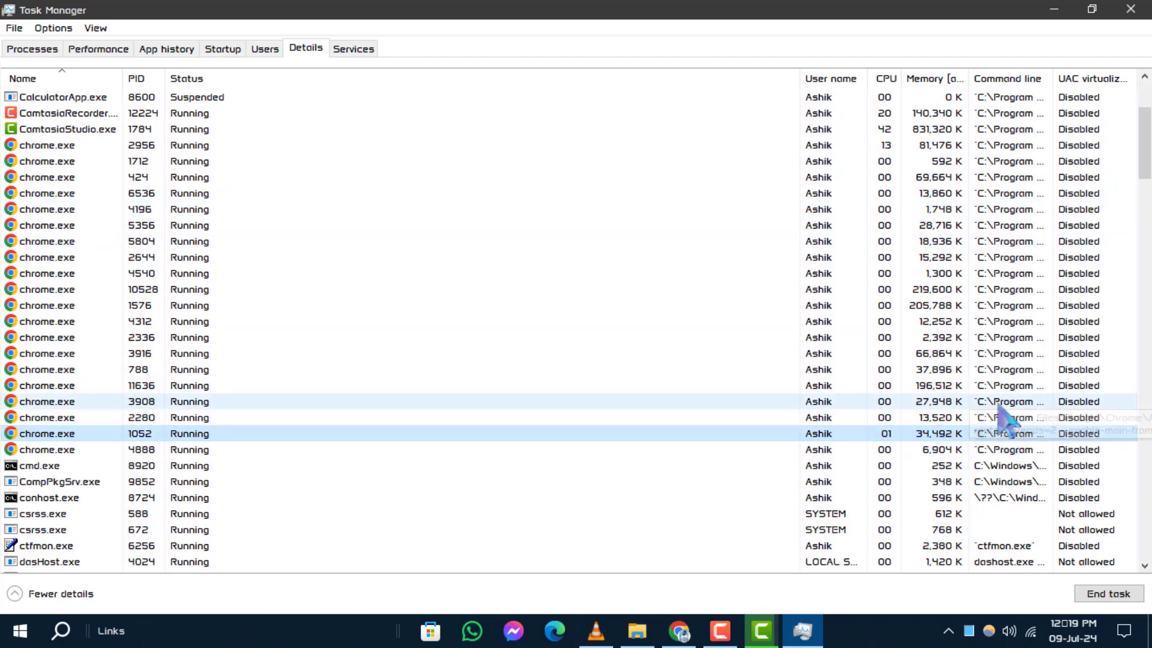